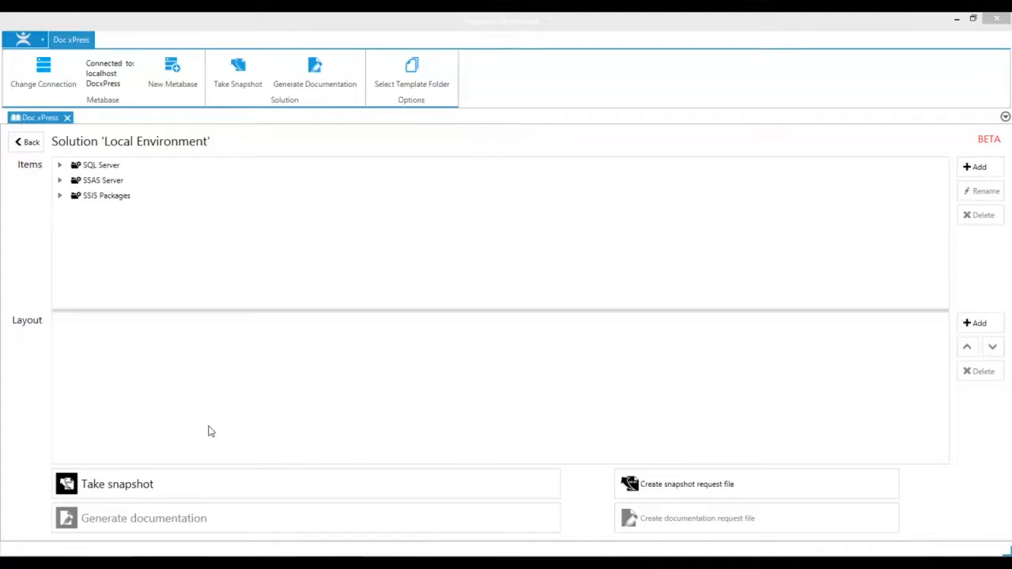
pyautogui.moveTo(214, 271)
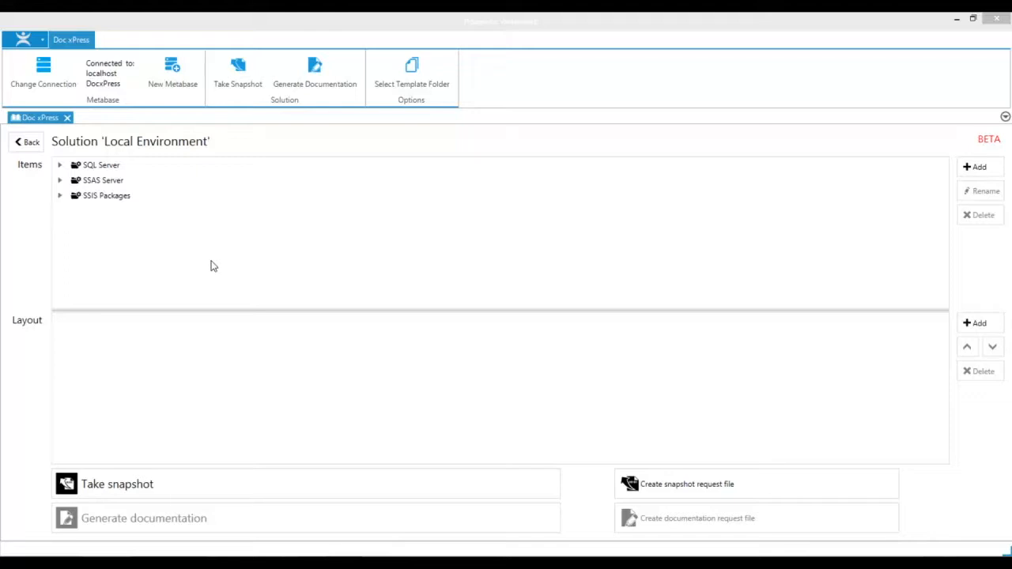
pyautogui.moveTo(74, 206)
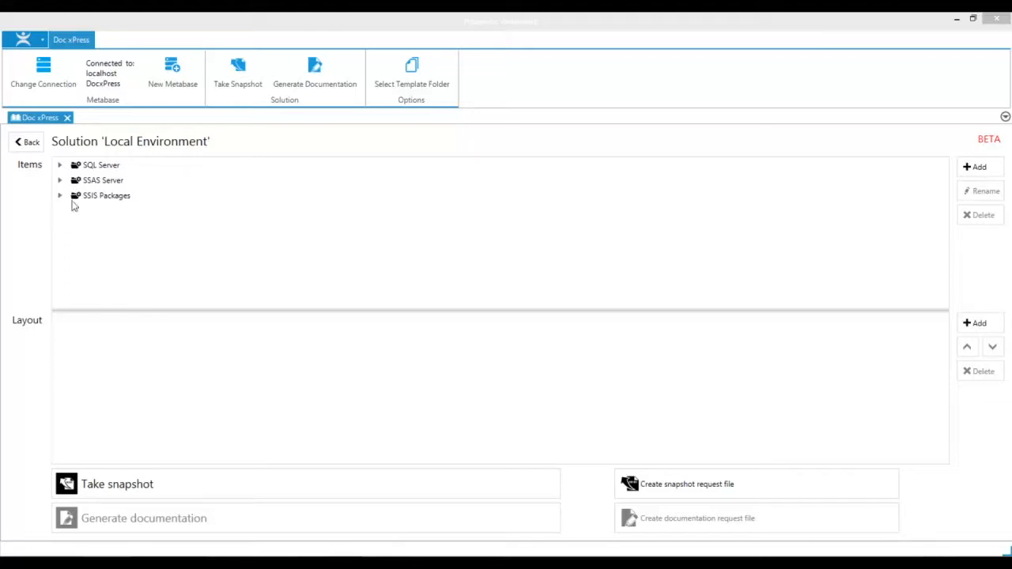
pyautogui.moveTo(30, 224)
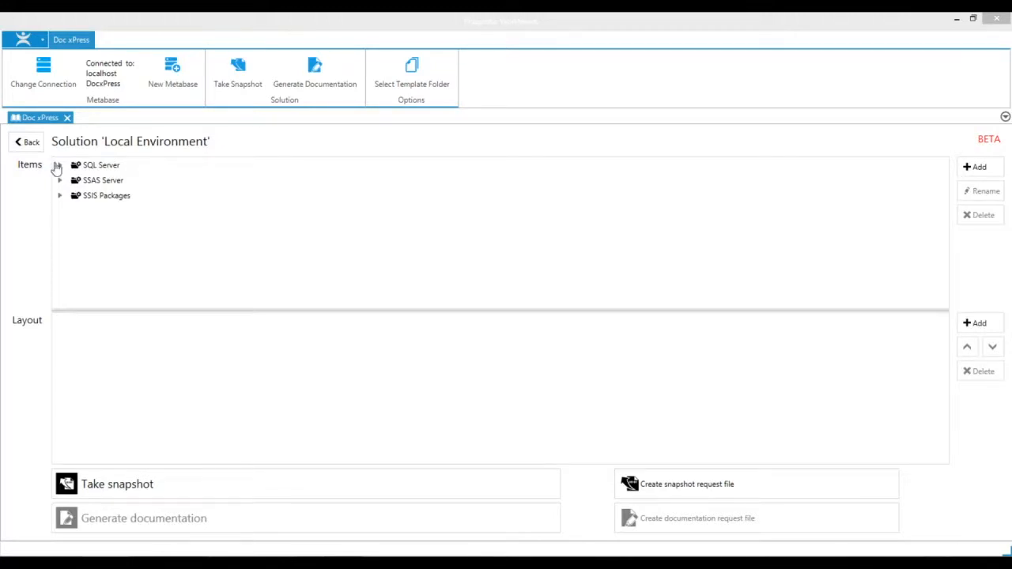
# - Browse the SSIS Packages list (Dim_Event), then drag SQL Server and SSAS Server into the layout
pyautogui.click(101, 164)
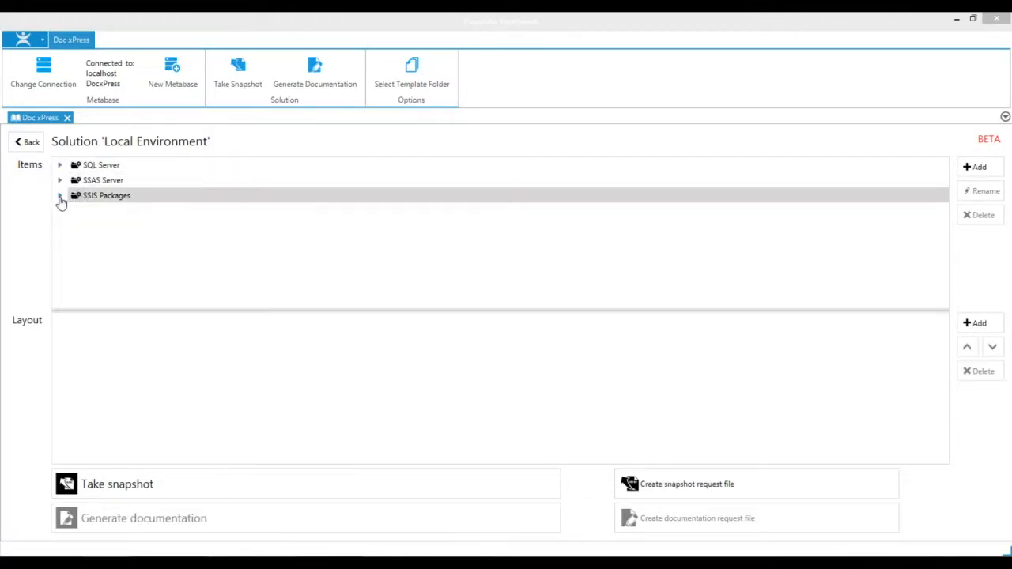
pyautogui.click(60, 196)
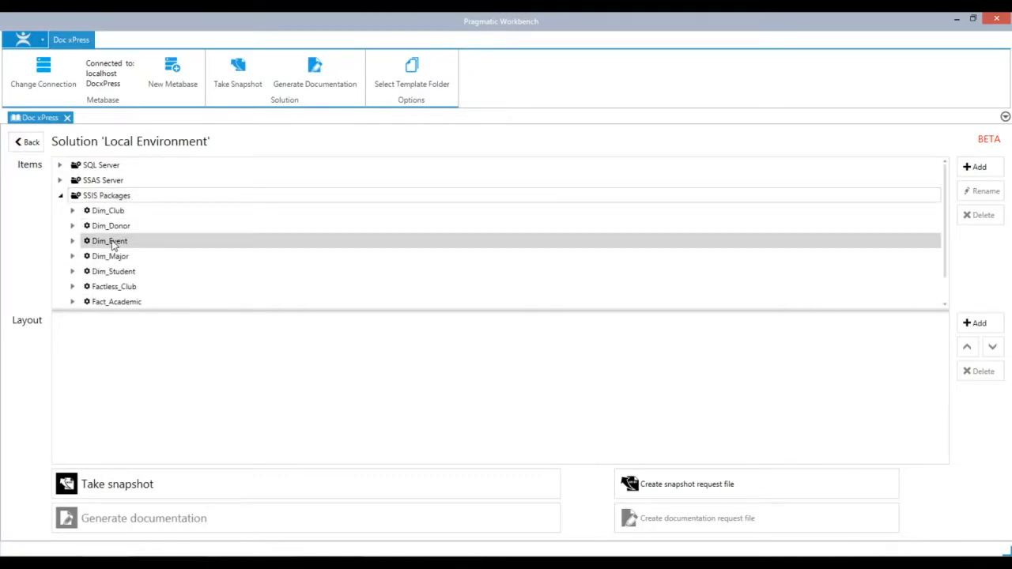
pyautogui.click(109, 240)
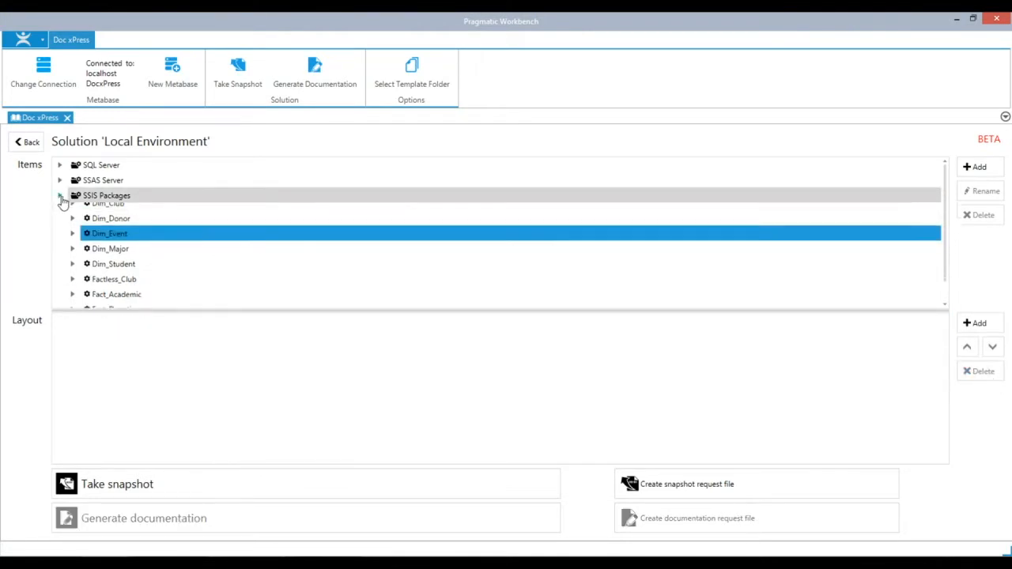
pyautogui.click(61, 196)
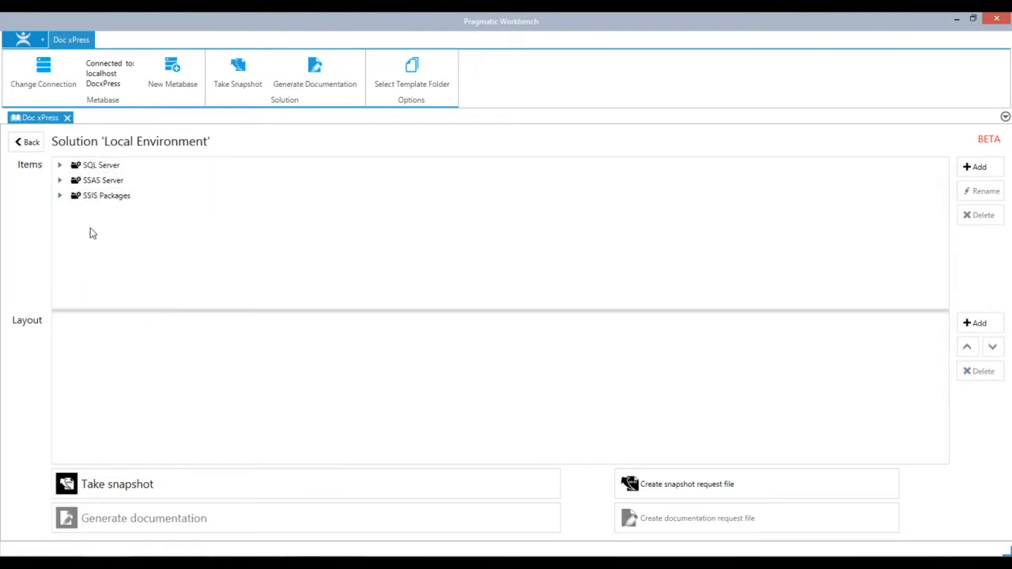
pyautogui.moveTo(101, 165); pyautogui.dragTo(110, 330)
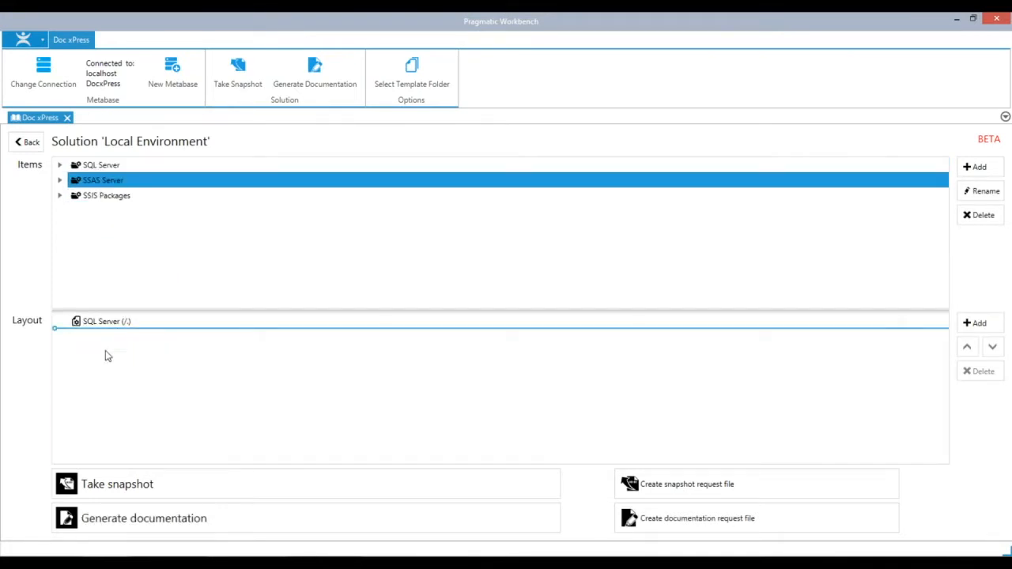
pyautogui.moveTo(106, 195); pyautogui.dragTo(103, 357)
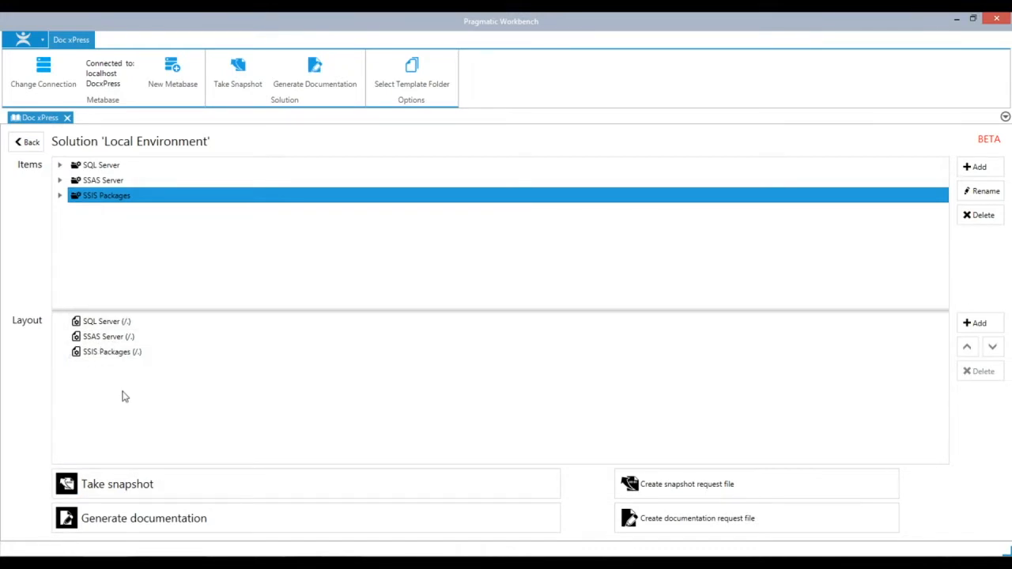
pyautogui.moveTo(156, 386)
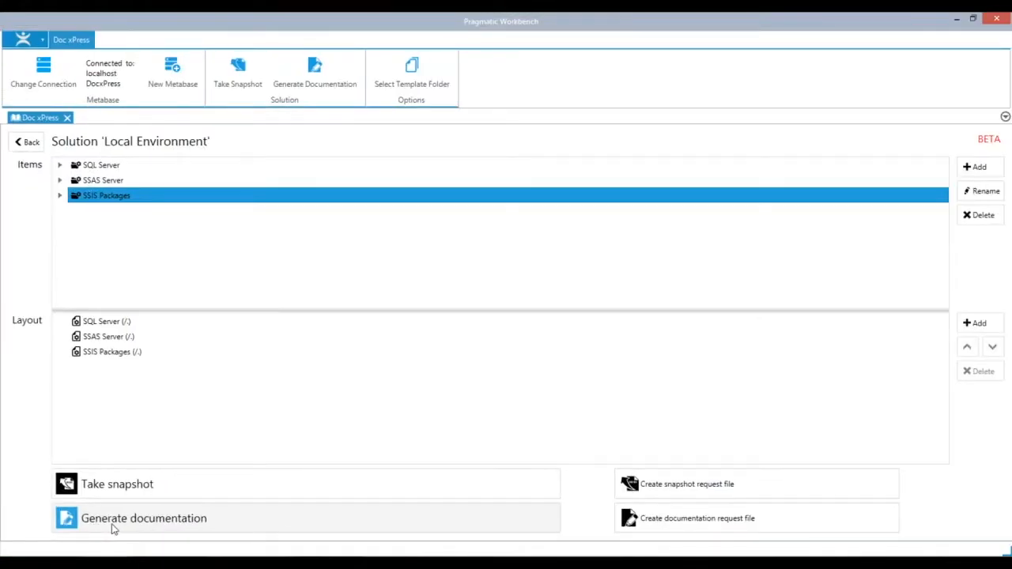
# - Open the generation options and select HTML Frameset output, leaving Word unselected
pyautogui.click(143, 518)
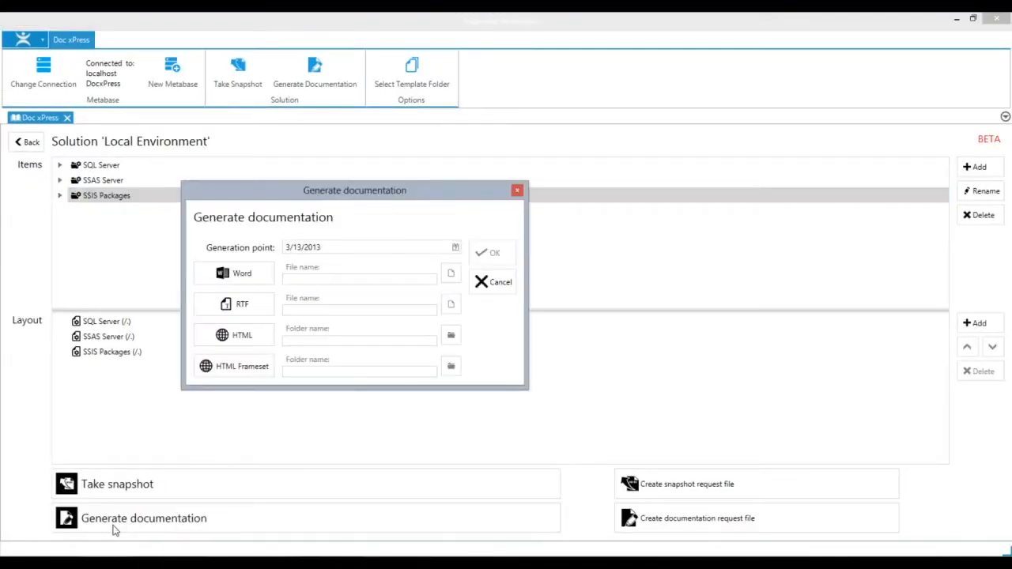
pyautogui.moveTo(233, 388)
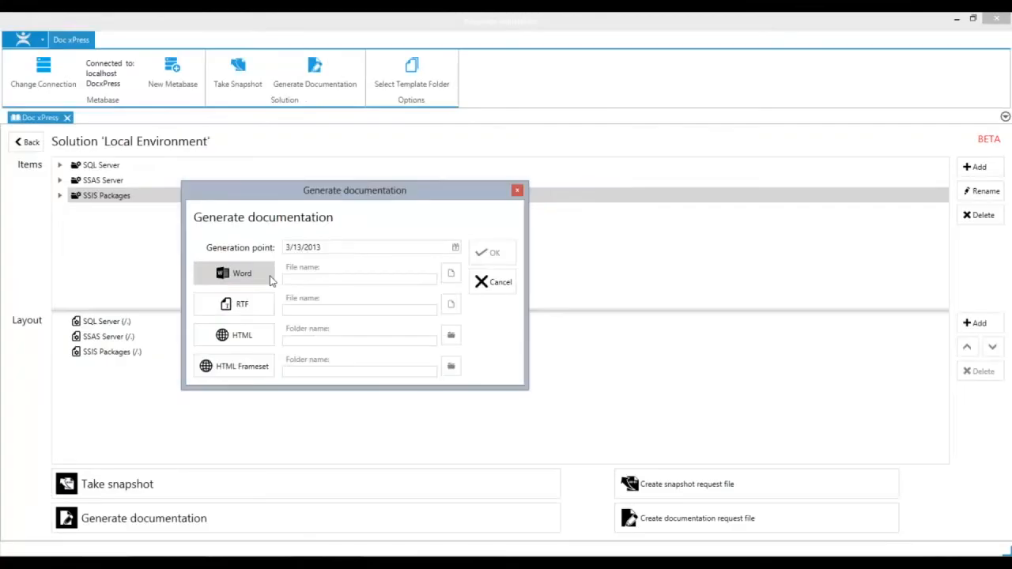
pyautogui.moveTo(230, 399)
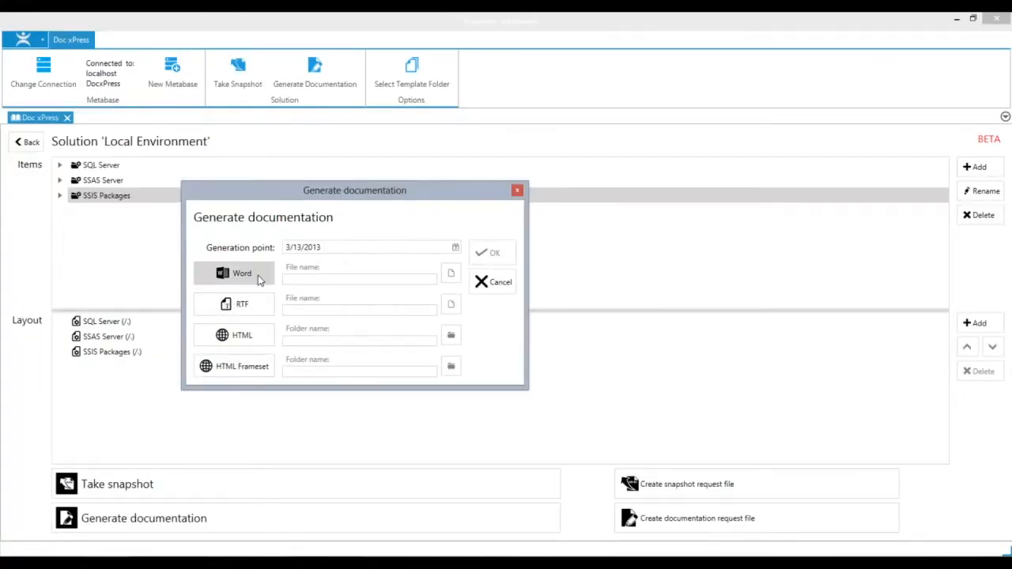
pyautogui.click(241, 272)
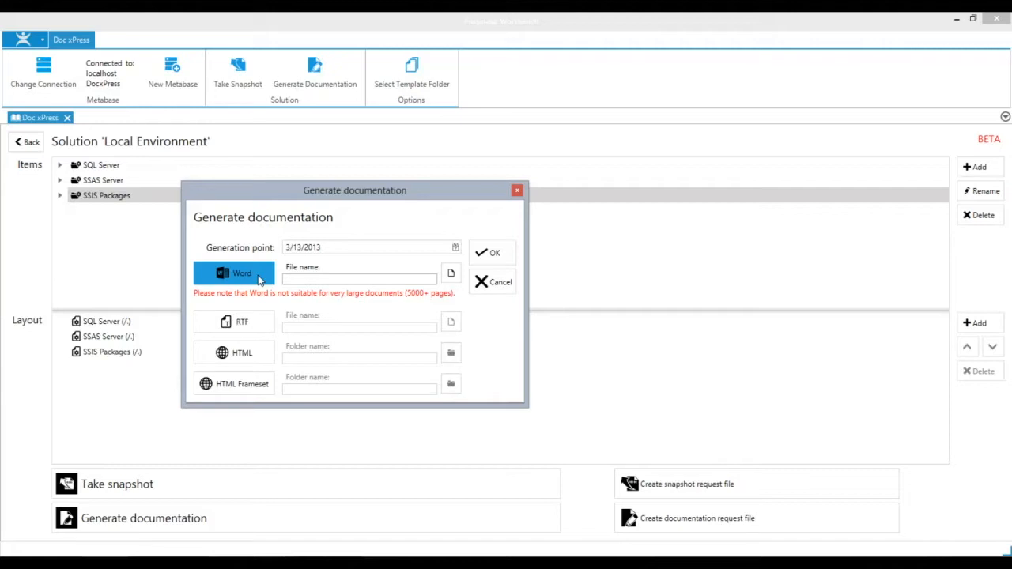
pyautogui.click(233, 366)
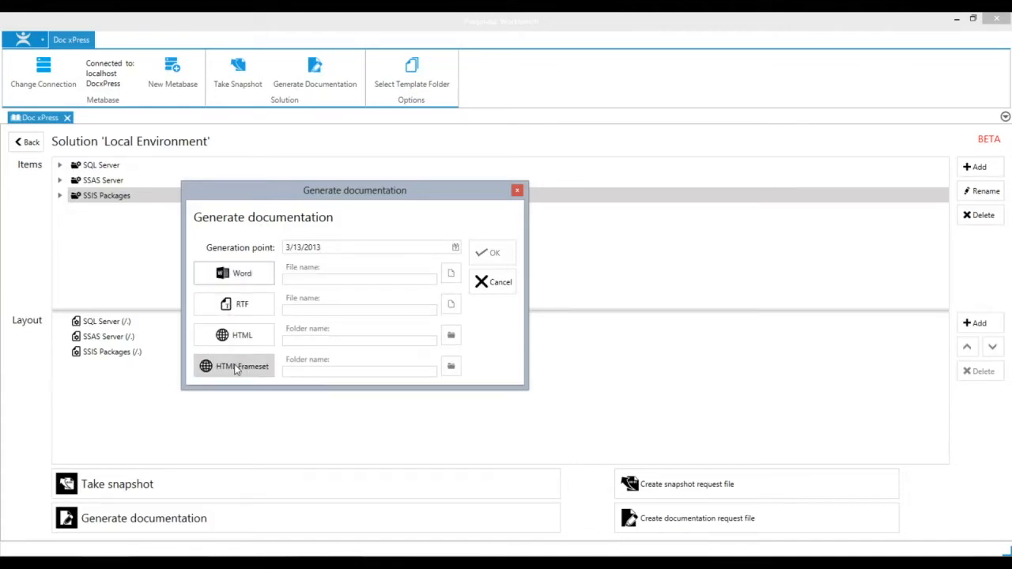
pyautogui.click(233, 366)
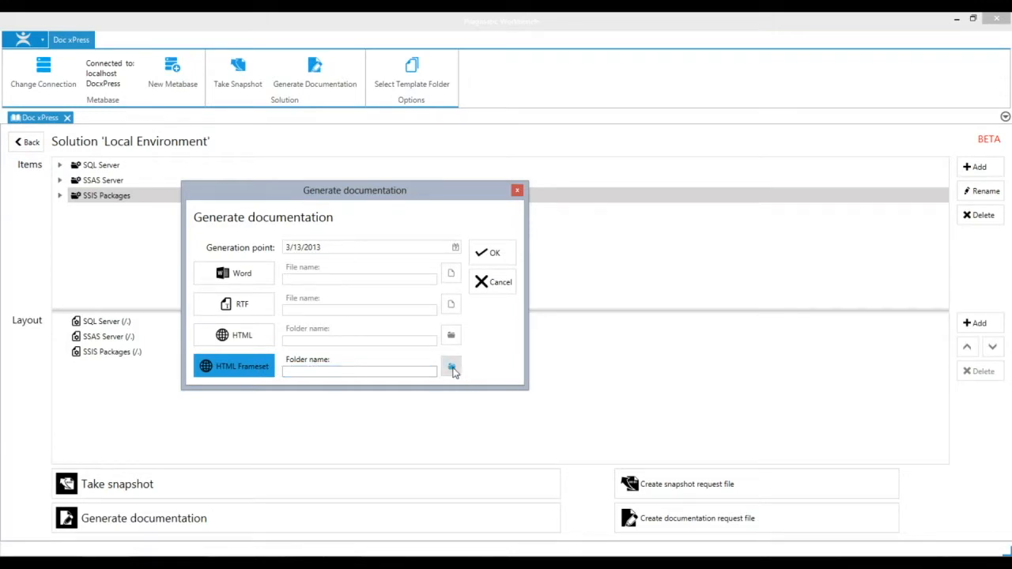
# - Browse to Documentation Folder on Local Disk (C:) and confirm it as the output folder
pyautogui.click(451, 370)
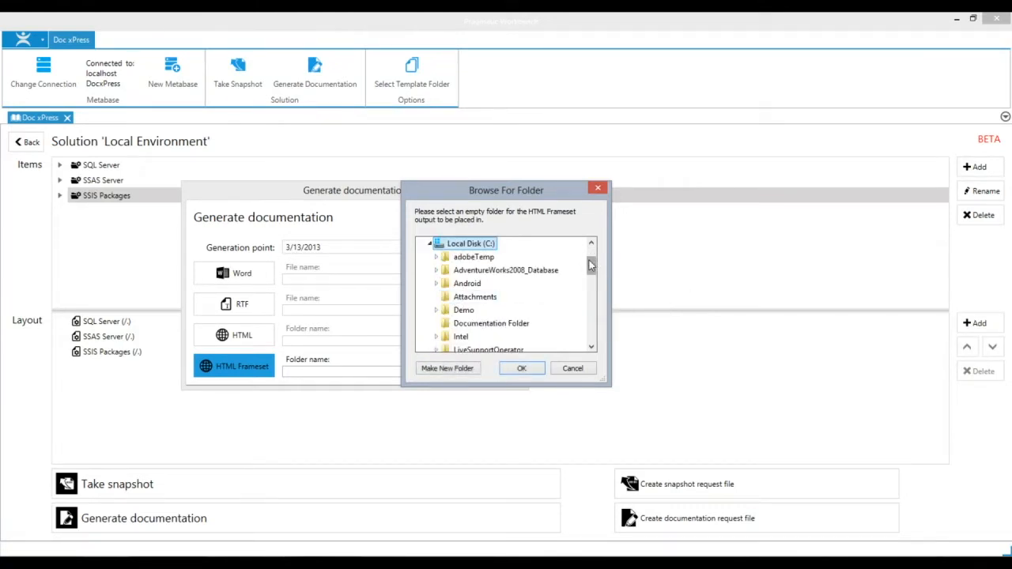
pyautogui.click(491, 323)
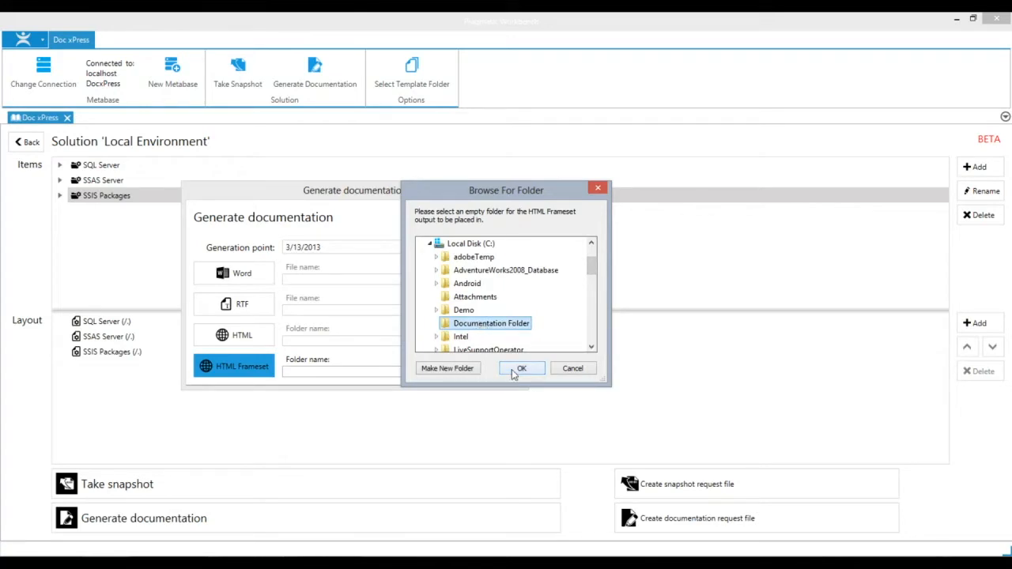
pyautogui.click(522, 369)
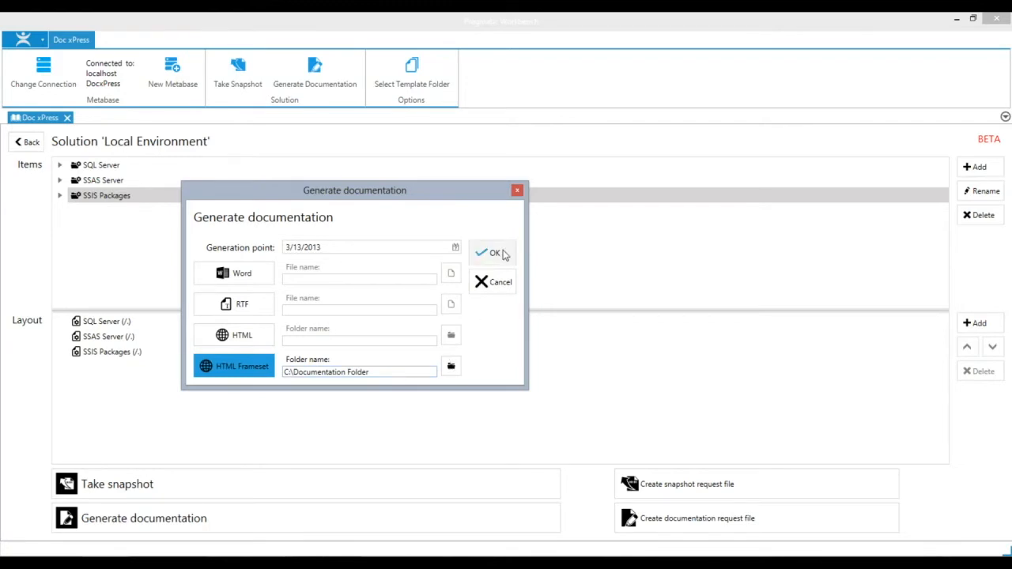
# - Run generation for Local Environment and close the Activity Monitor once finished
pyautogui.click(493, 252)
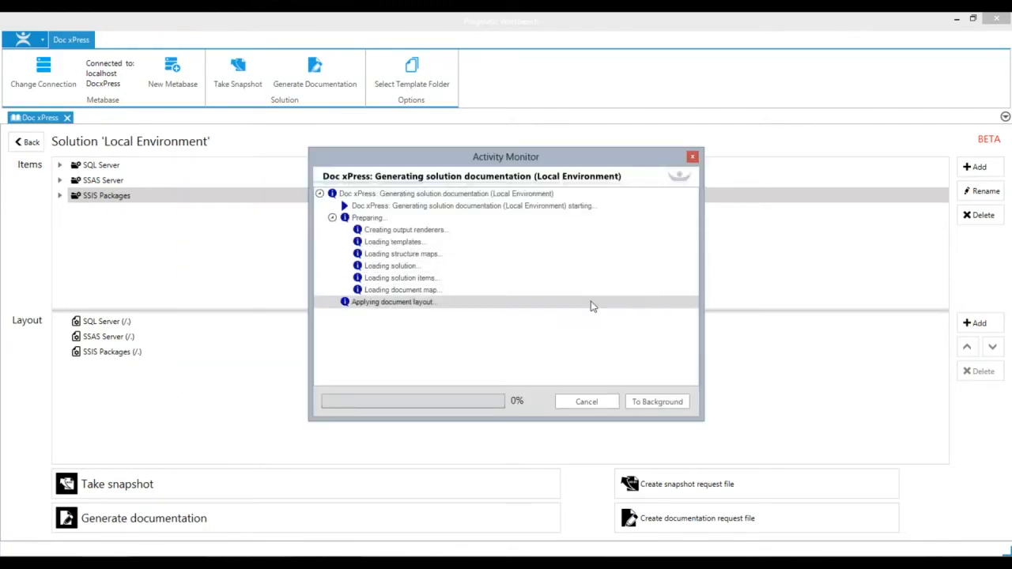
pyautogui.moveTo(719, 316)
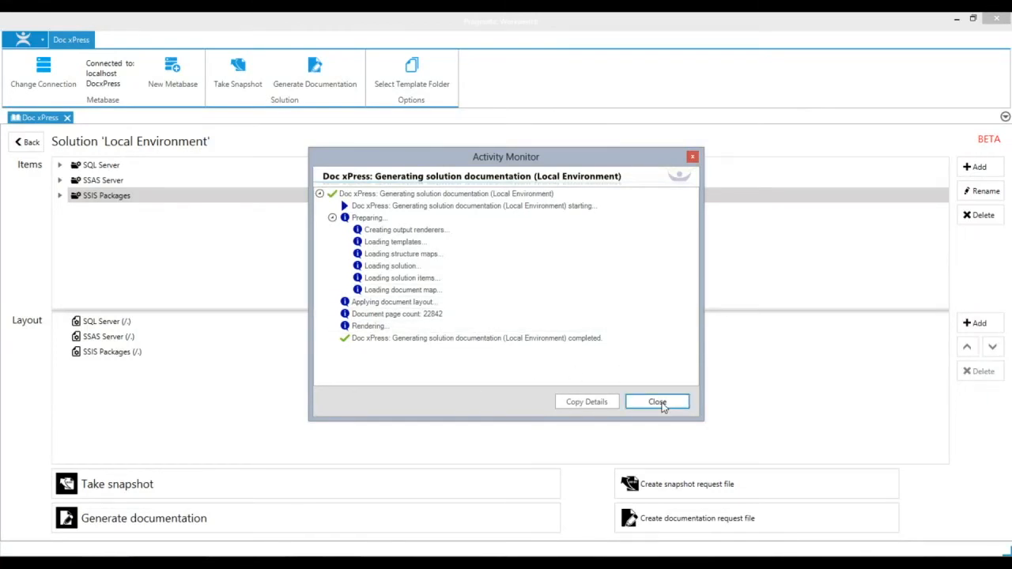
pyautogui.click(656, 402)
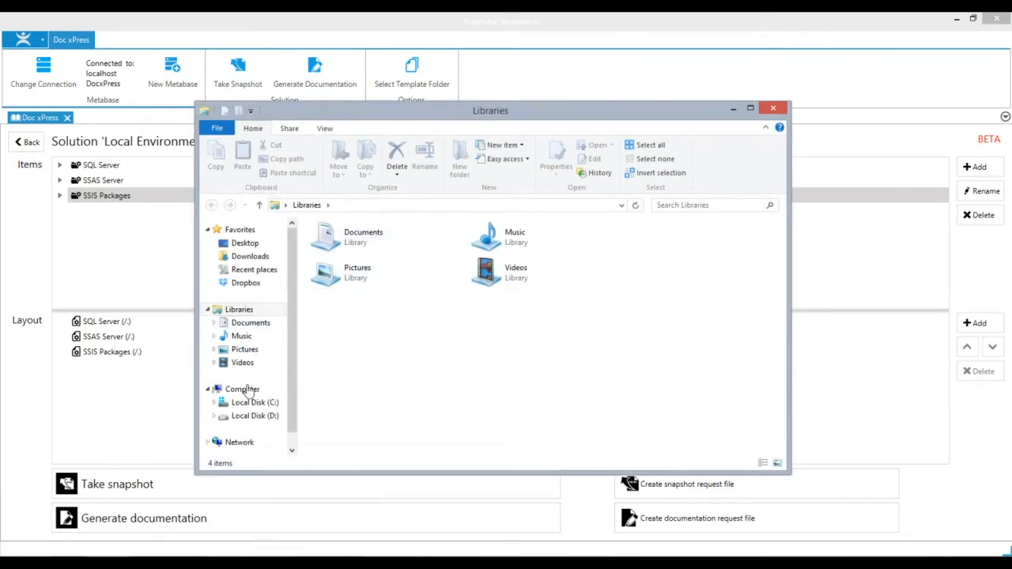
# - Open C:\Documentation Folder and bring up the context menu for index.html
pyautogui.click(254, 402)
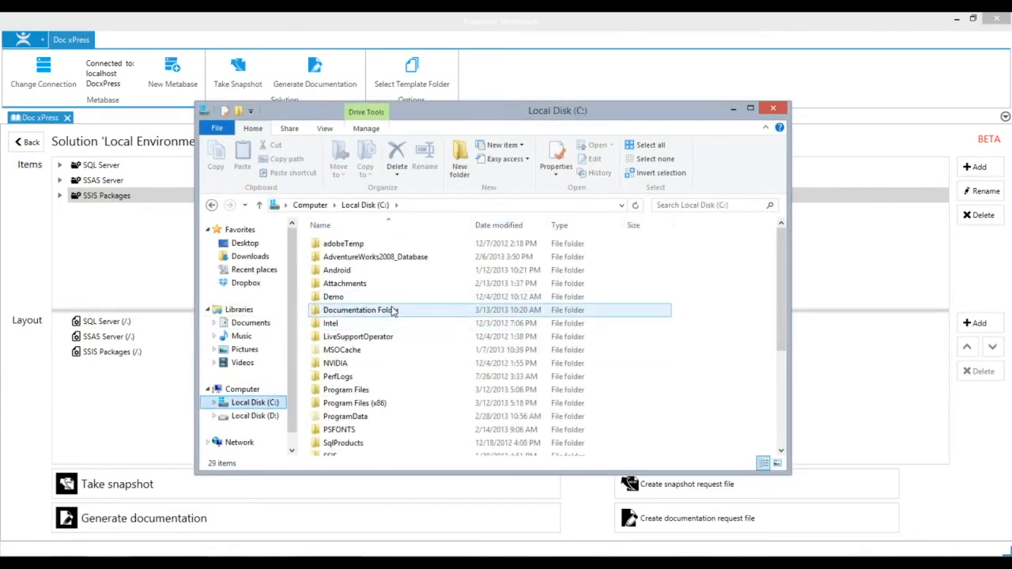
pyautogui.doubleClick(366, 310)
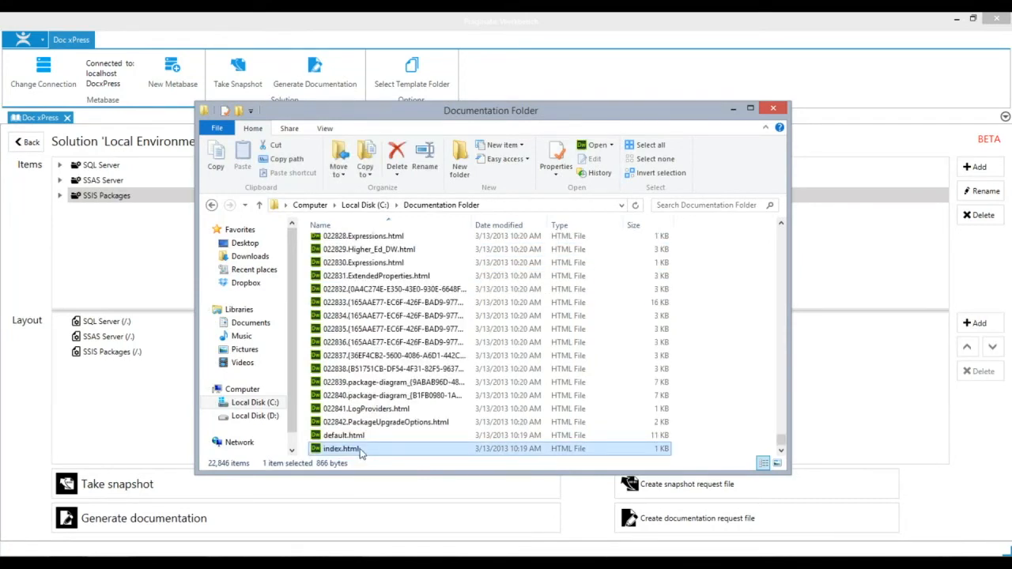
pyautogui.moveTo(343, 449)
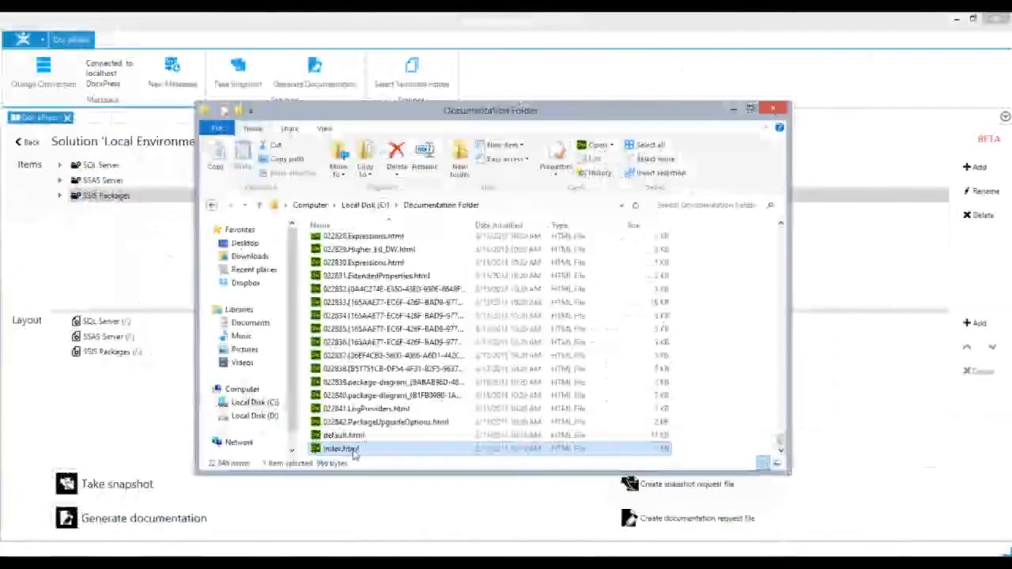
pyautogui.rightClick(341, 448)
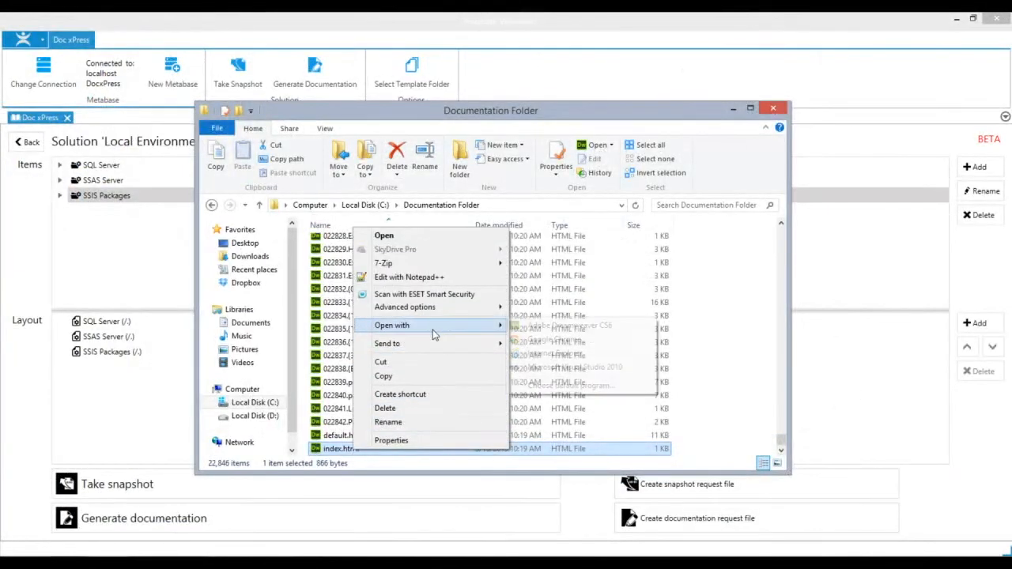